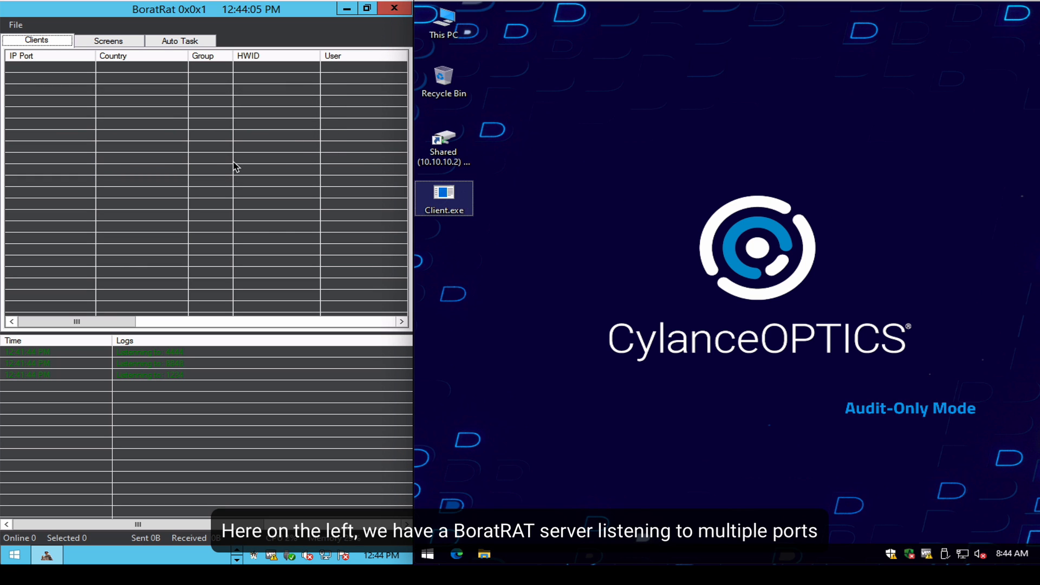
{"action": "mouse_move", "coordinate": [443, 196]}
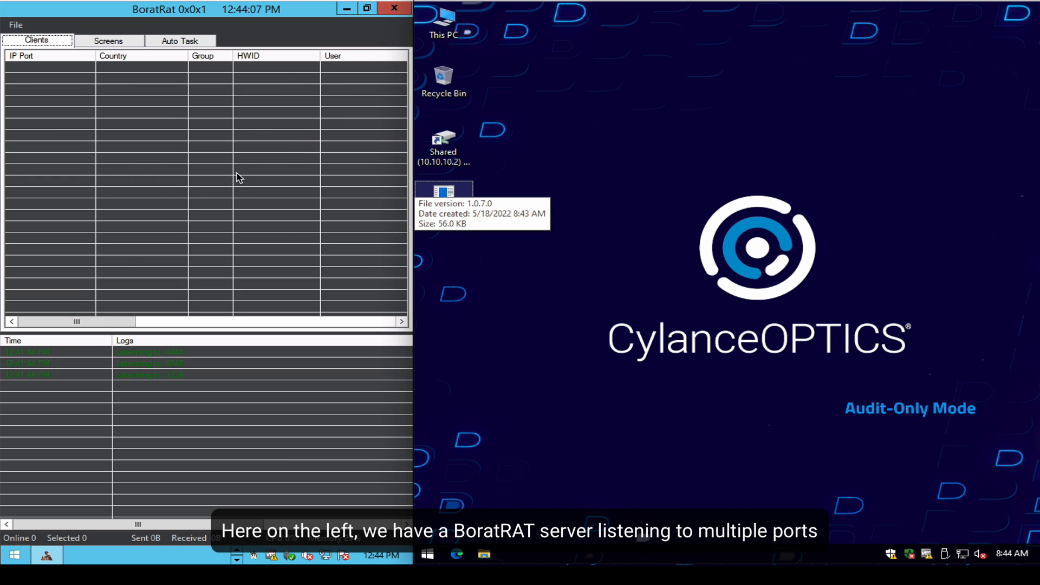
{"action": "mouse_move", "coordinate": [186, 282]}
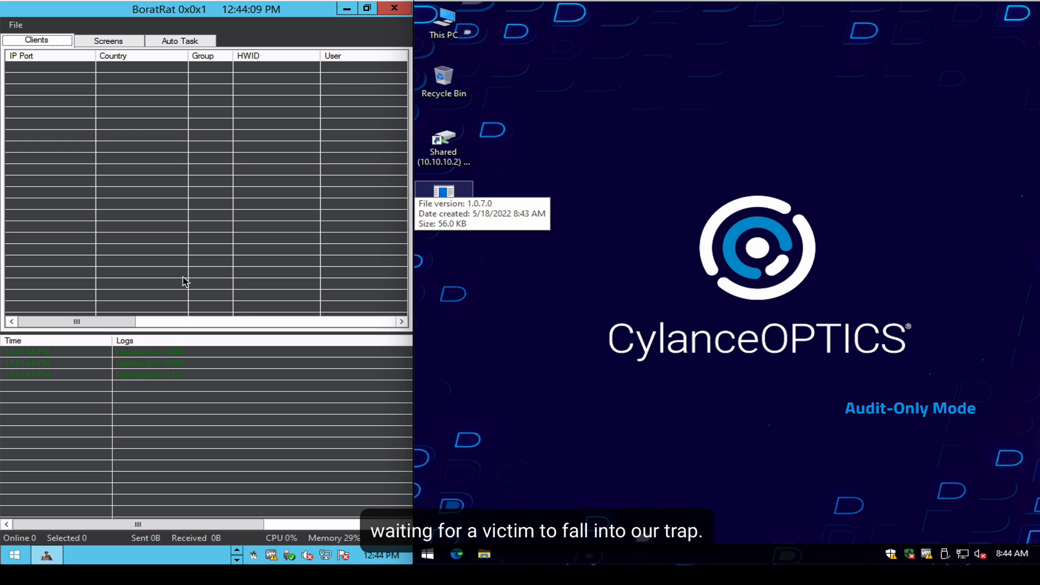
{"action": "mouse_move", "coordinate": [153, 383]}
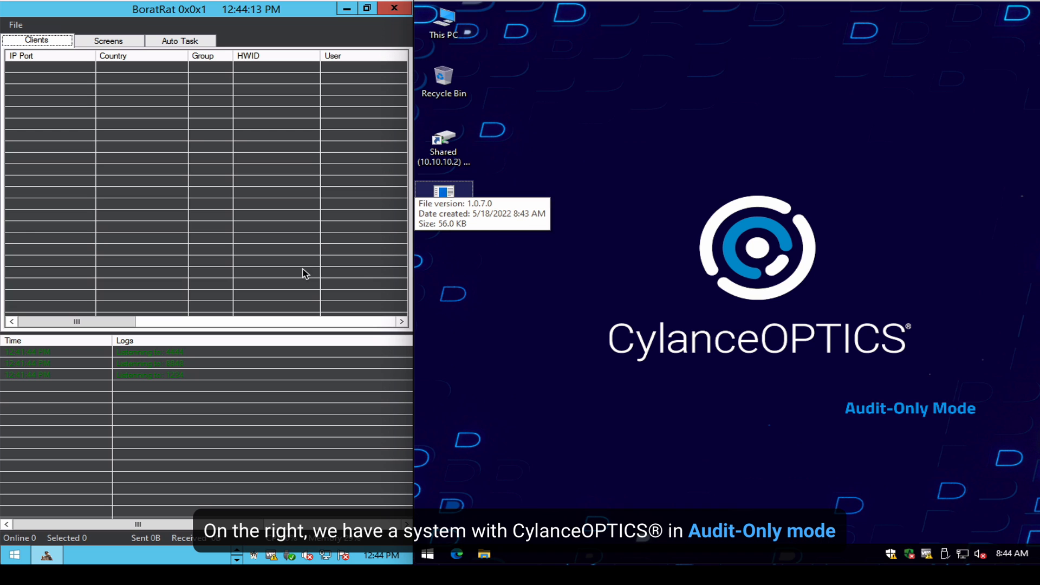
{"action": "mouse_move", "coordinate": [527, 267]}
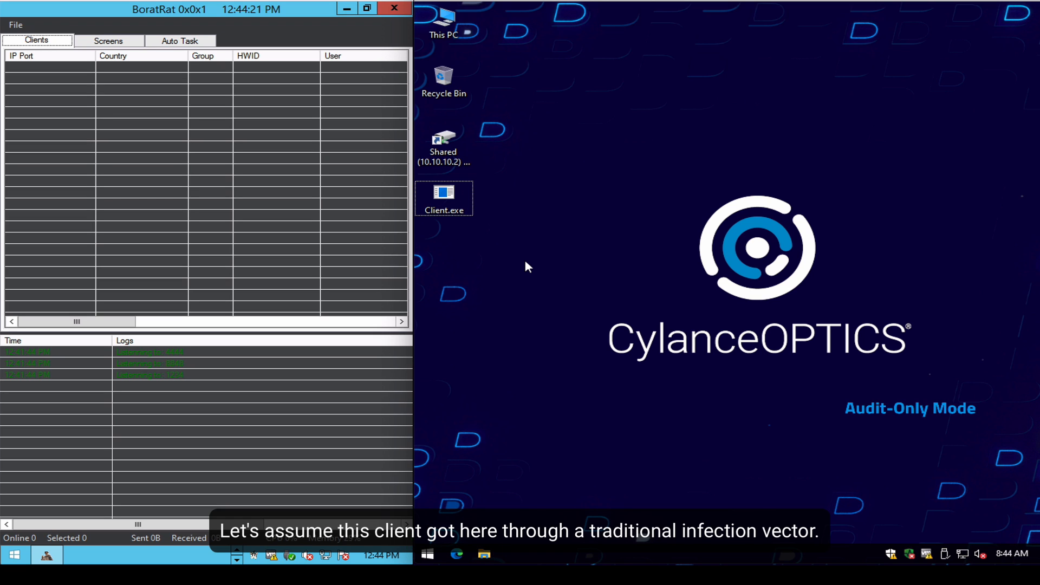
{"action": "mouse_move", "coordinate": [543, 250]}
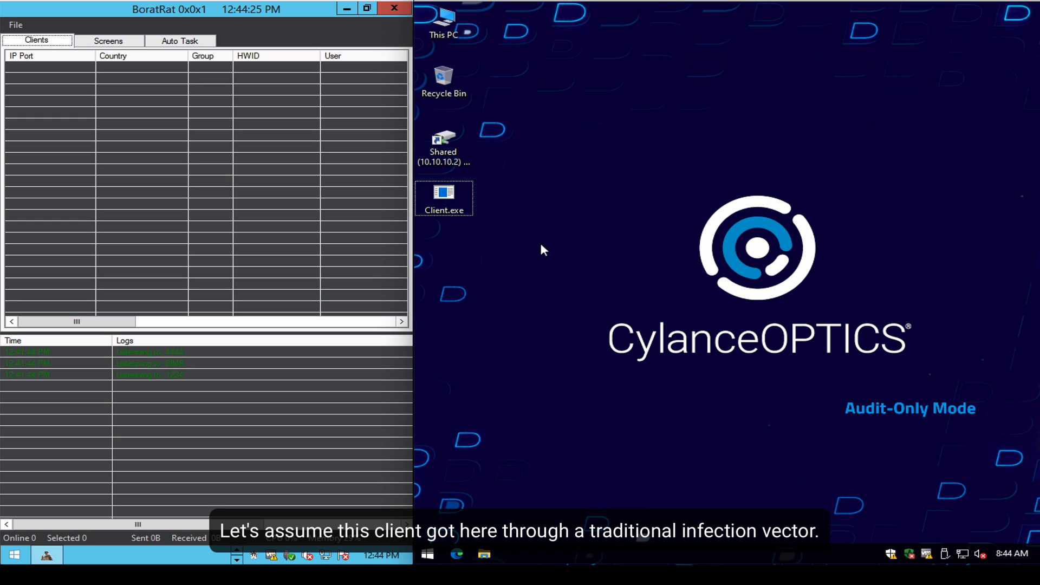
{"action": "mouse_move", "coordinate": [545, 241]}
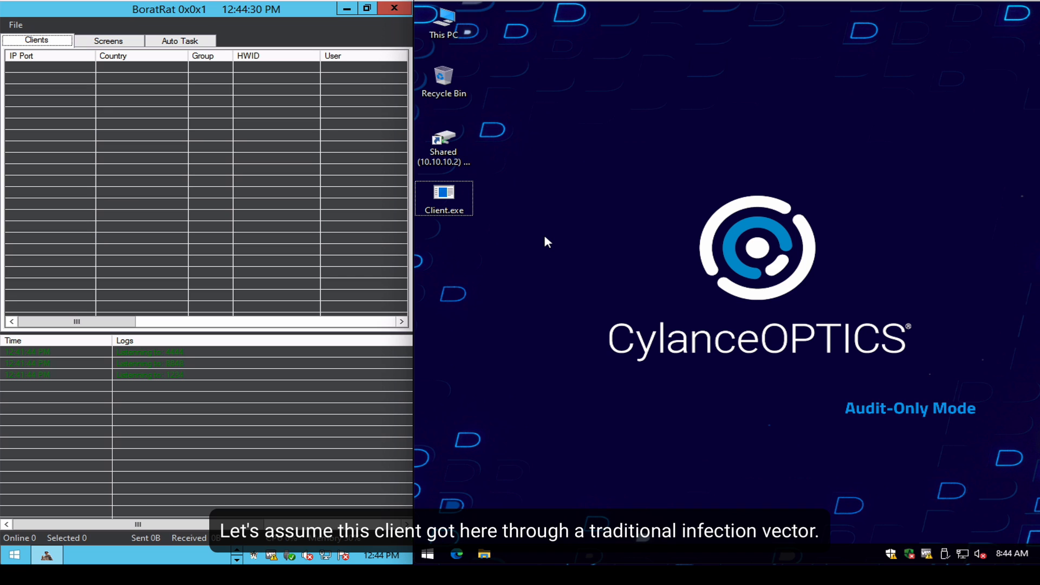
{"action": "mouse_move", "coordinate": [462, 177]}
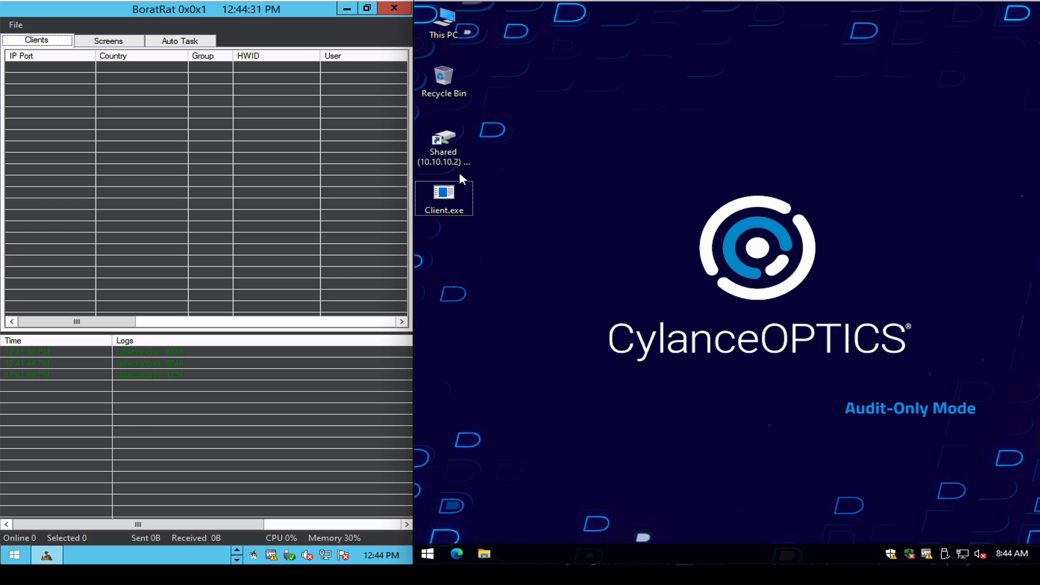
Step: Run Client.exe on the audit-only victim so a DEMO Windows 10 Enterprise client connects
{"action": "double_click", "coordinate": [443, 197]}
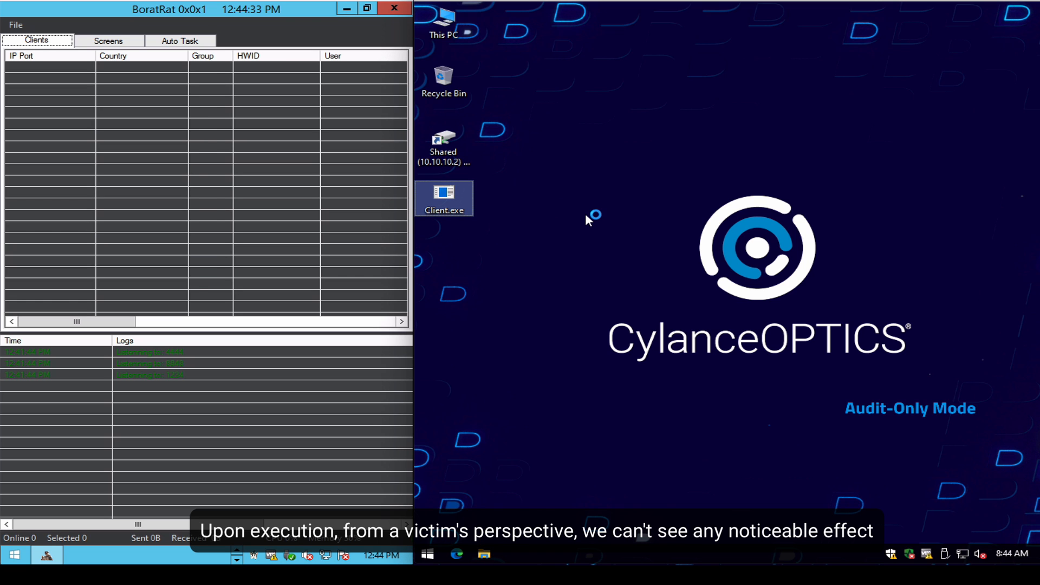
{"action": "mouse_move", "coordinate": [586, 220]}
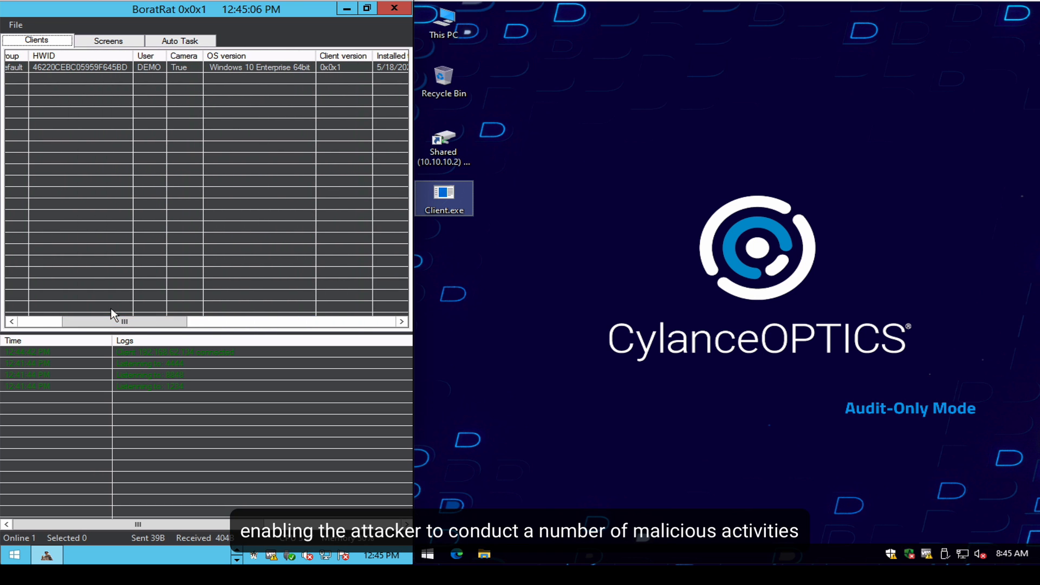
Step: Show the remote-action menu (Remote Shell, Surveillance, etc.) for the connected DEMO client
{"action": "scroll", "scroll_direction": "left", "scroll_amount": 3}
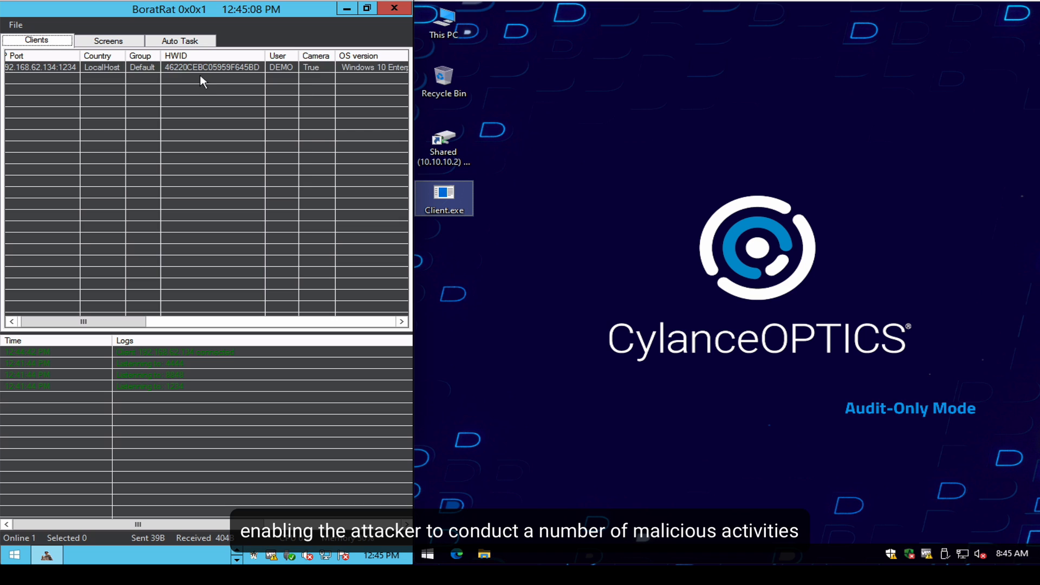
{"action": "right_click", "coordinate": [40, 67]}
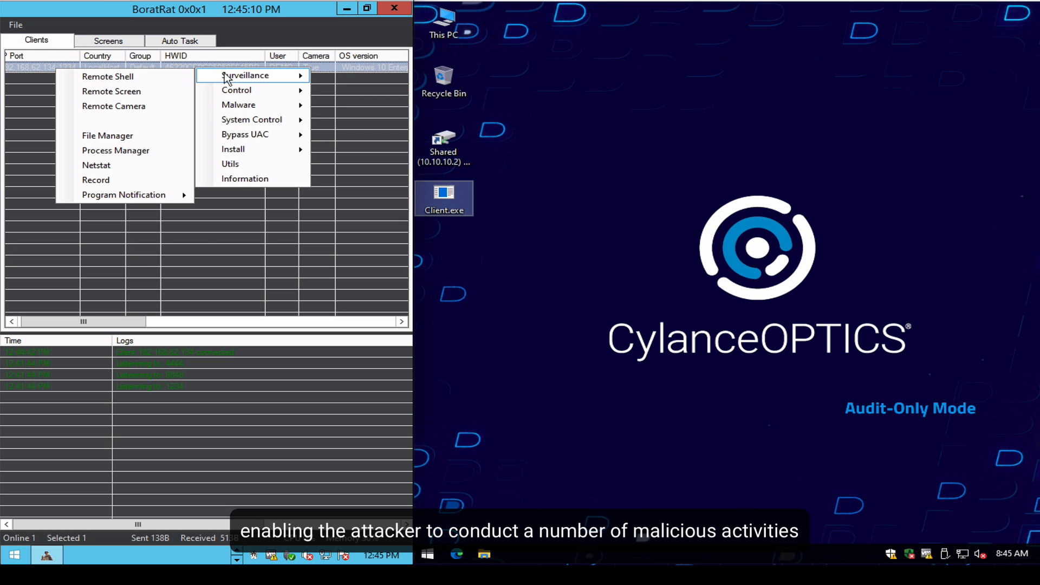
{"action": "mouse_move", "coordinate": [237, 90]}
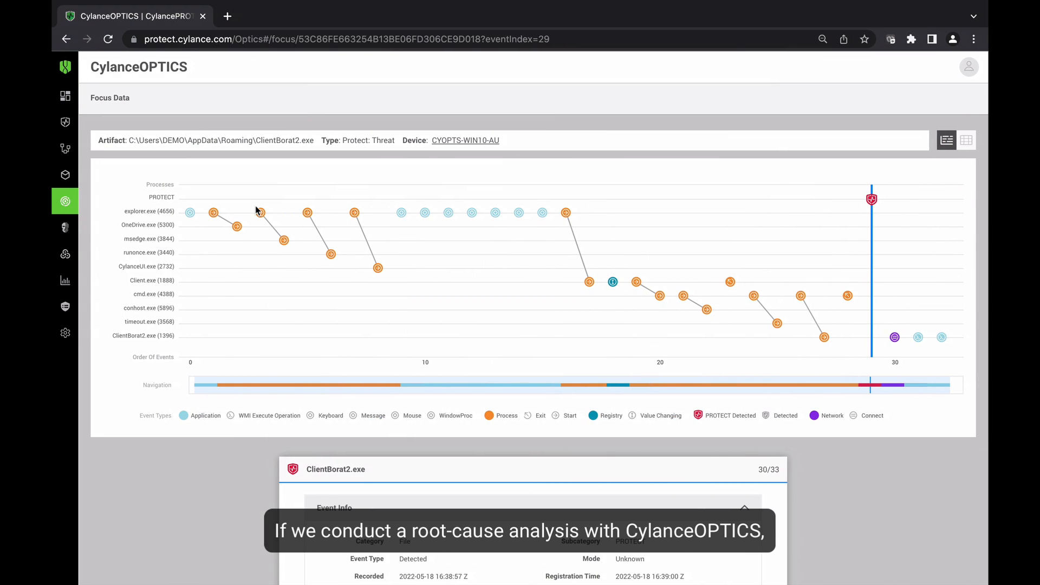
{"action": "mouse_move", "coordinate": [686, 323]}
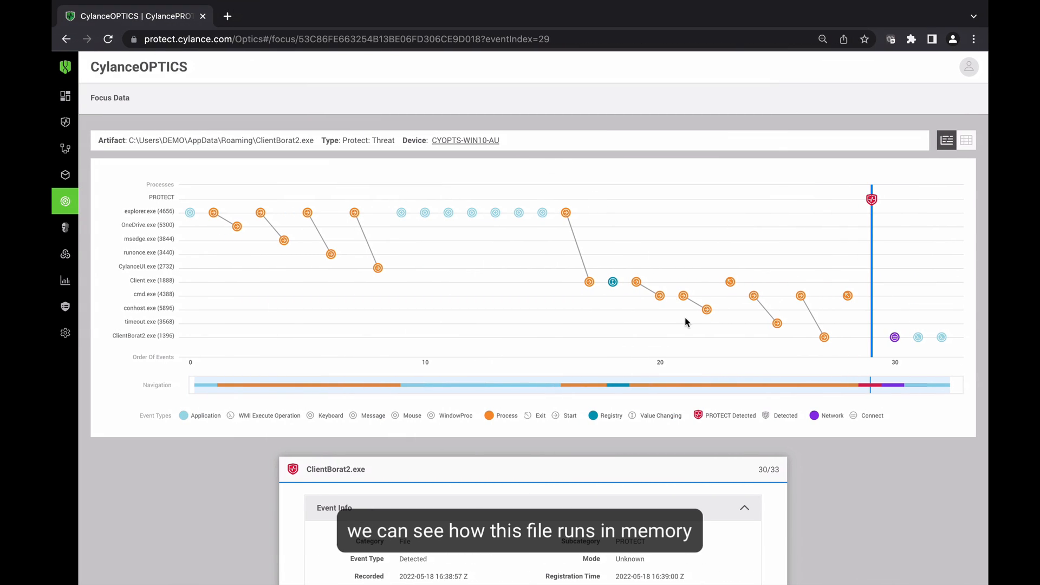
Step: Advance from event 30/33 through the C2 connection and OS WMI query to the antivirus query at 33/33
{"action": "scroll", "scroll_direction": "down", "scroll_amount": 3}
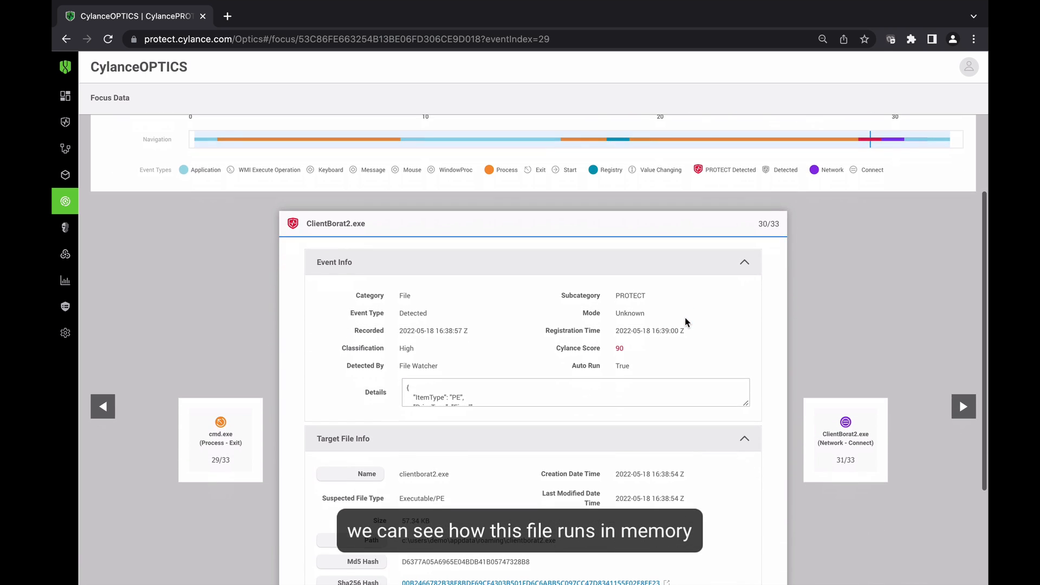
{"action": "scroll", "scroll_direction": "down", "scroll_amount": 3}
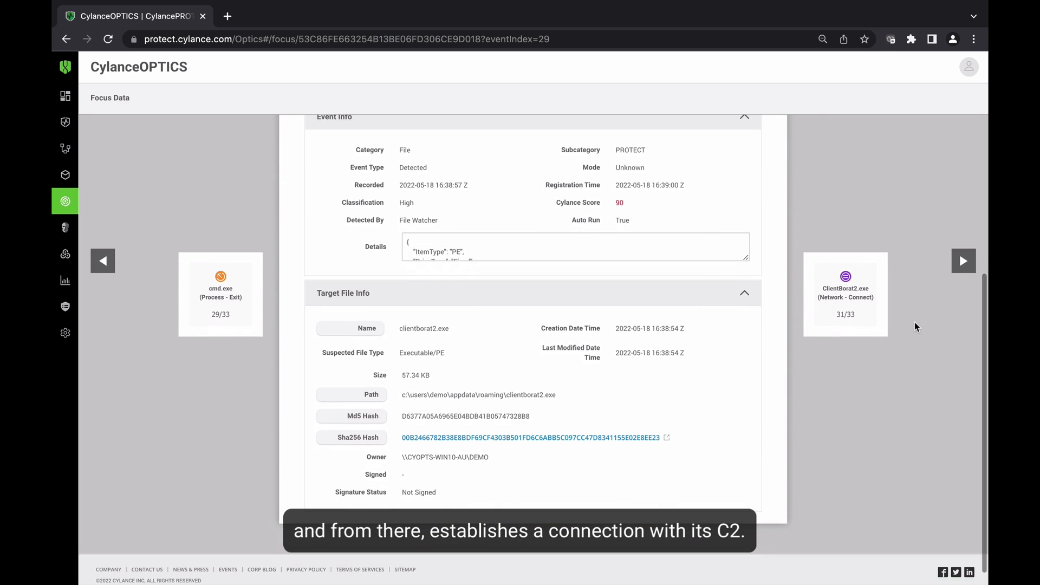
{"action": "left_click", "coordinate": [962, 260]}
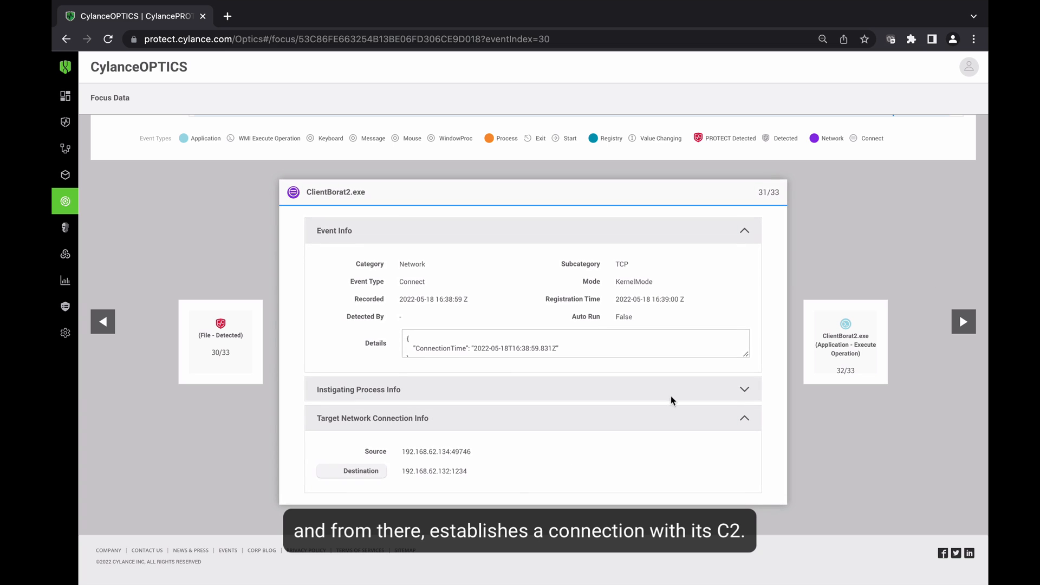
{"action": "mouse_move", "coordinate": [962, 343]}
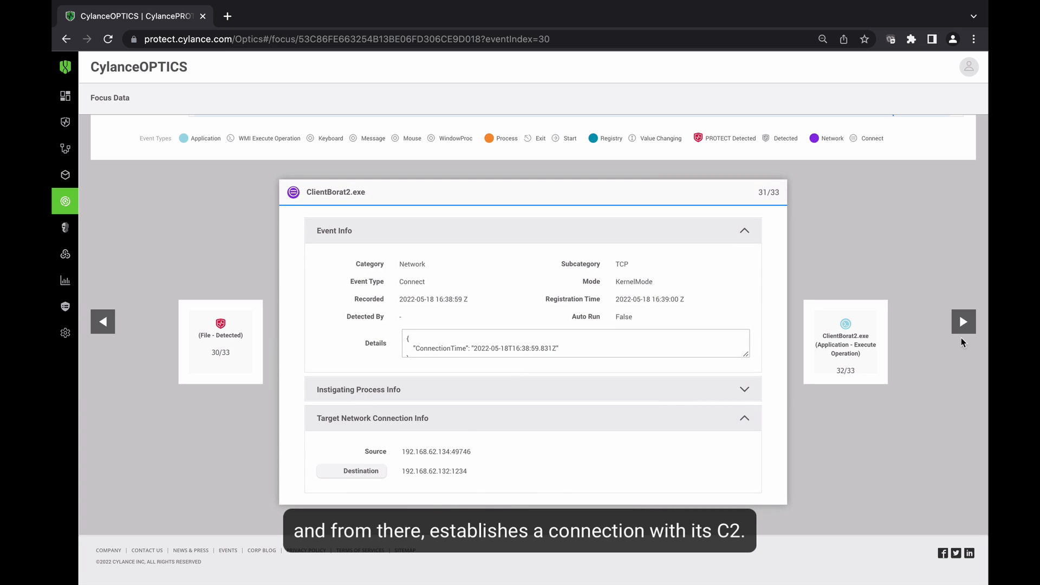
{"action": "left_click", "coordinate": [963, 321]}
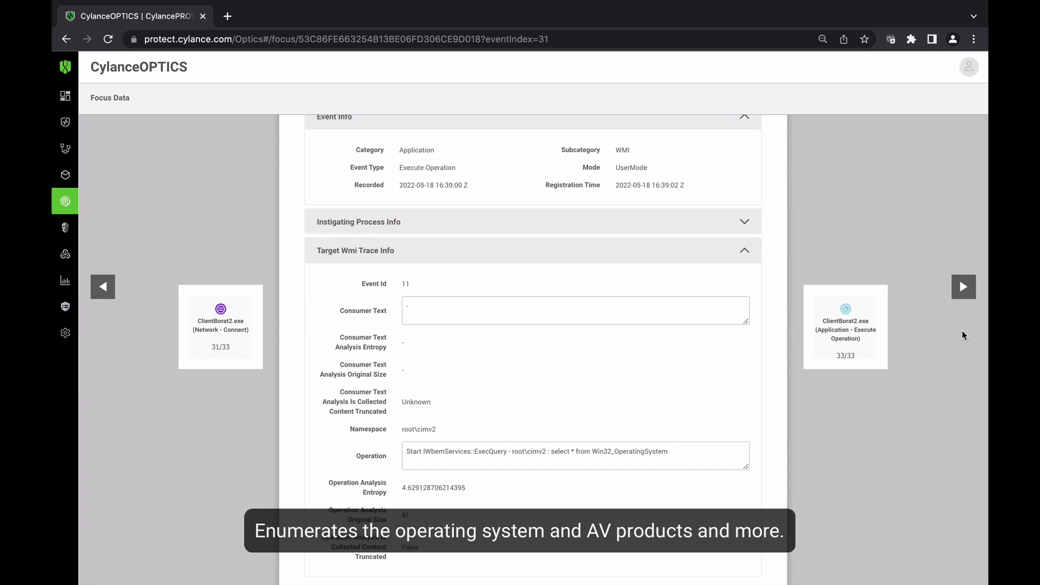
{"action": "mouse_move", "coordinate": [964, 293]}
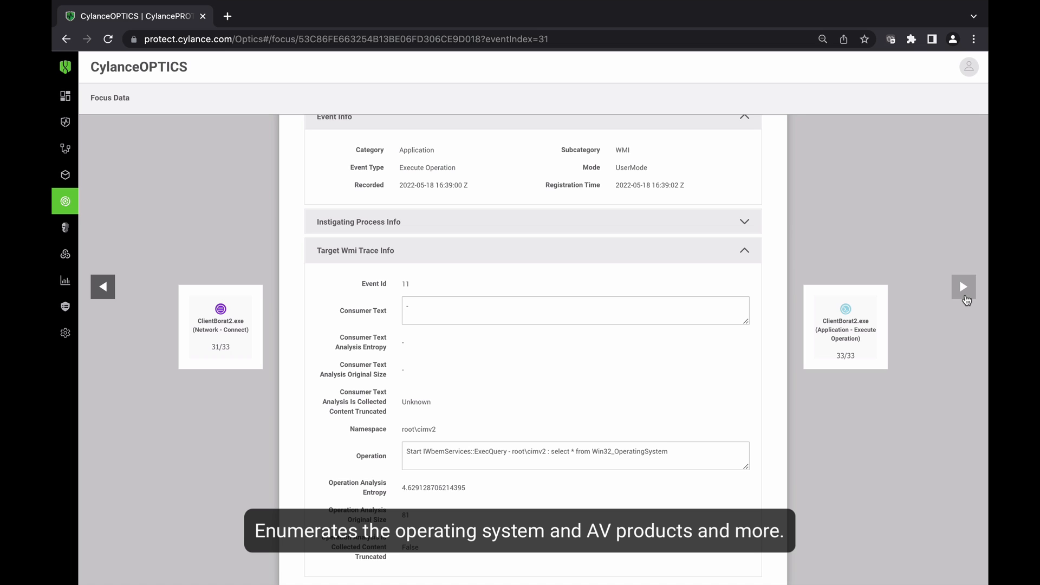
{"action": "left_click", "coordinate": [963, 286]}
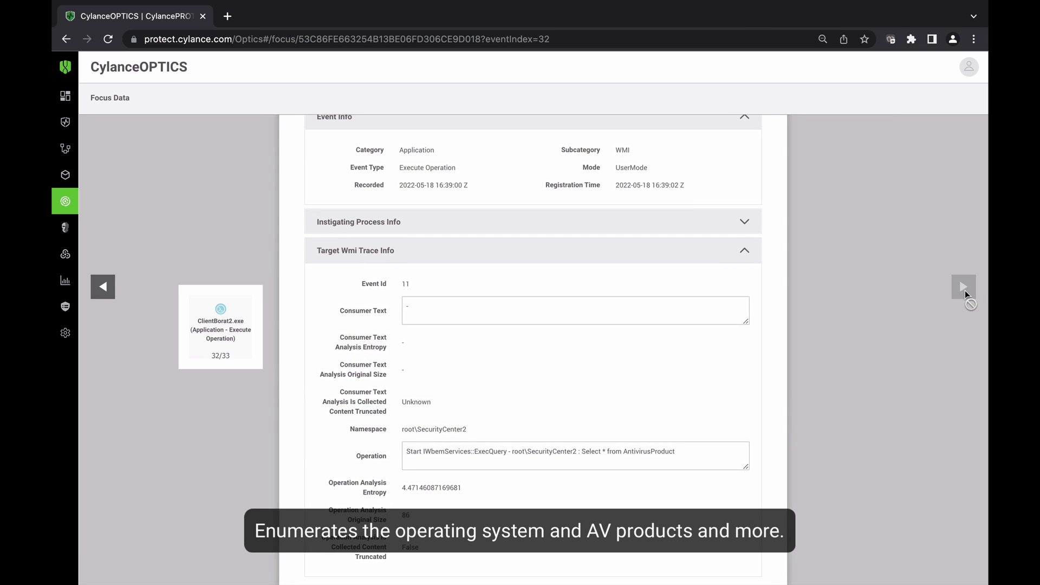
{"action": "mouse_move", "coordinate": [680, 472]}
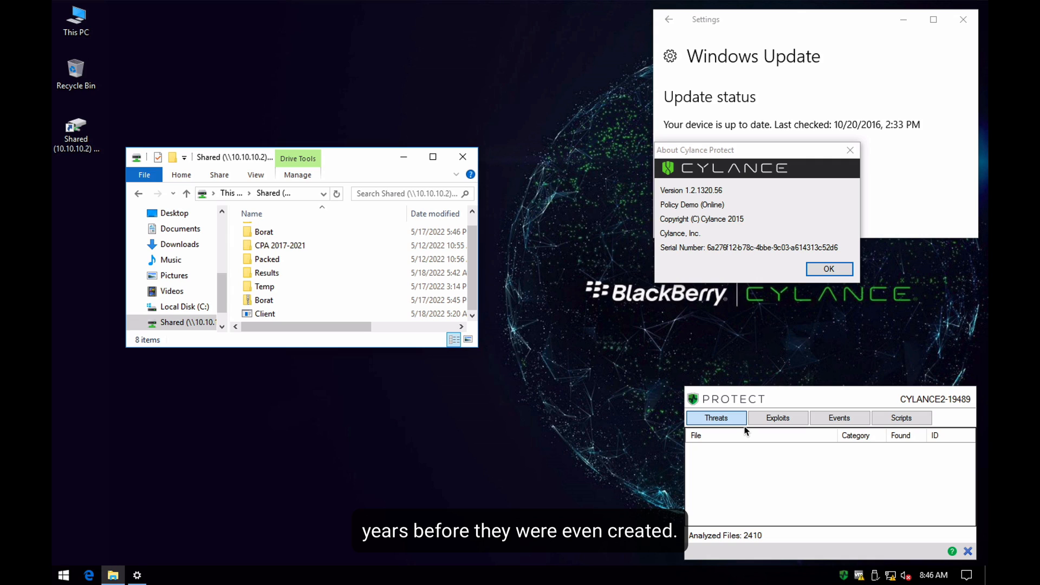
{"action": "mouse_move", "coordinate": [338, 317]}
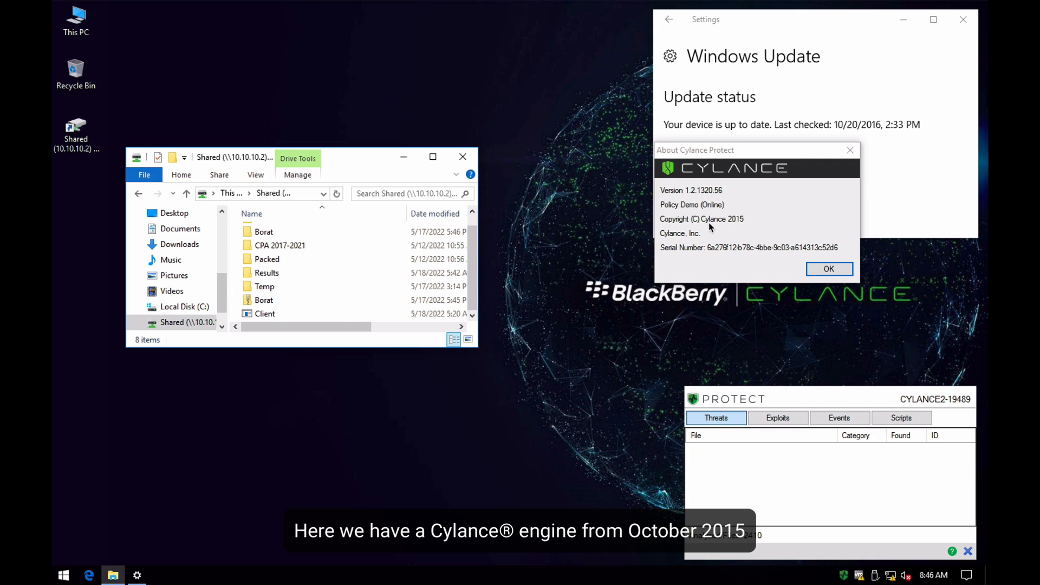
{"action": "mouse_move", "coordinate": [743, 226]}
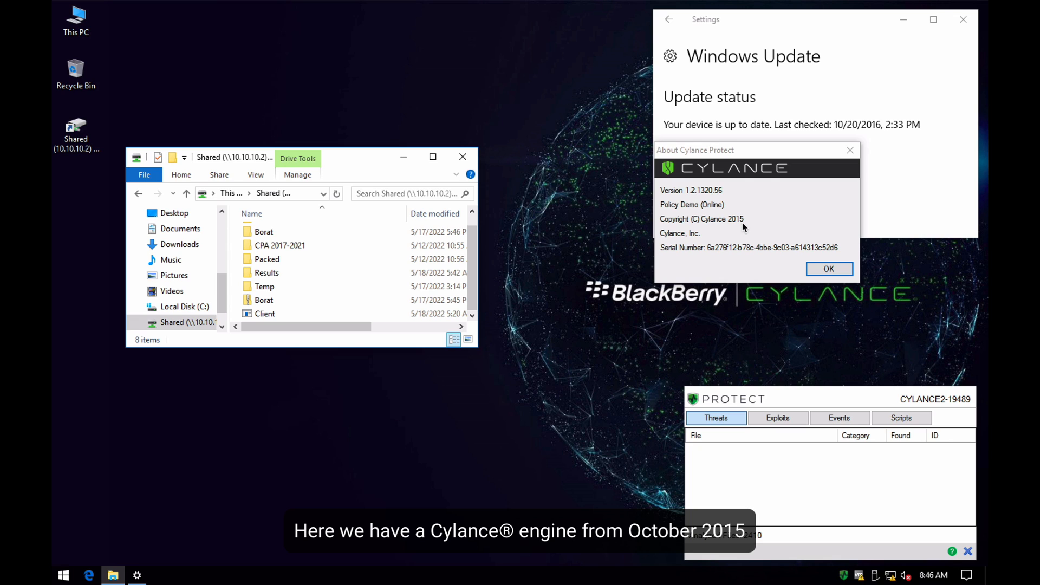
{"action": "mouse_move", "coordinate": [819, 405]}
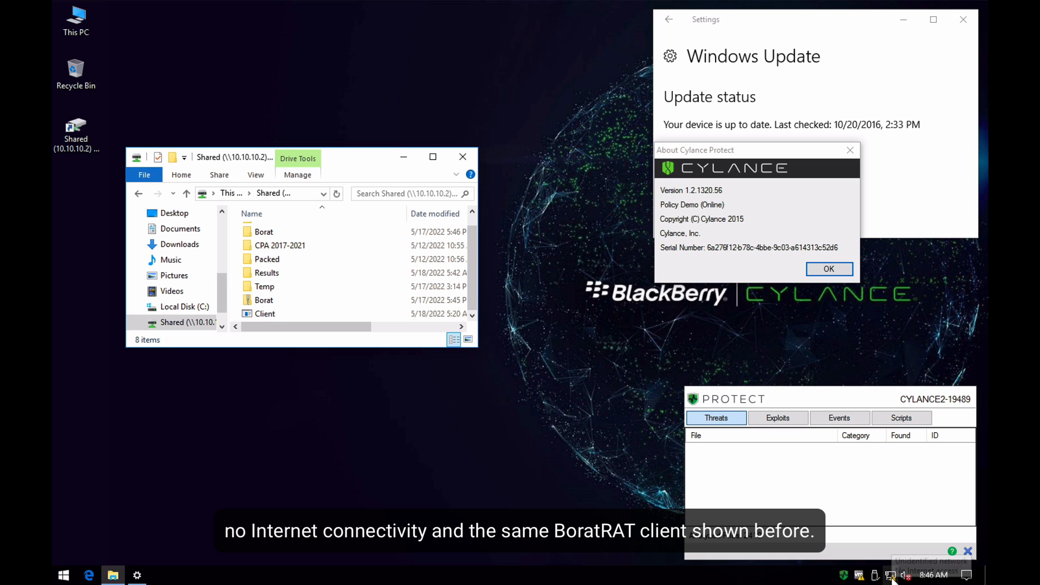
Step: Select the Client file in the Shared folder and show its file actions
{"action": "left_click", "coordinate": [263, 314]}
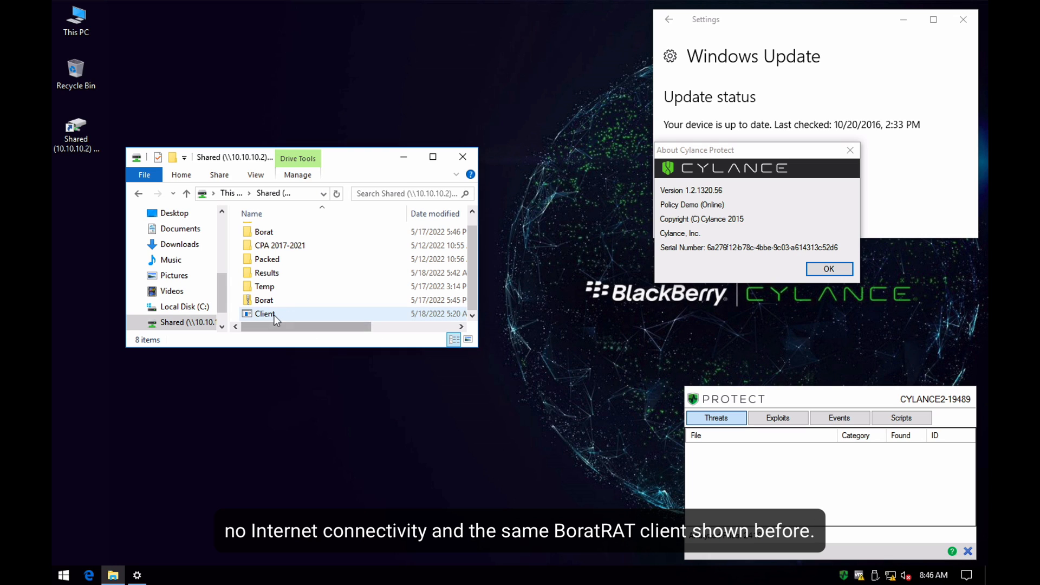
{"action": "right_click", "coordinate": [264, 313]}
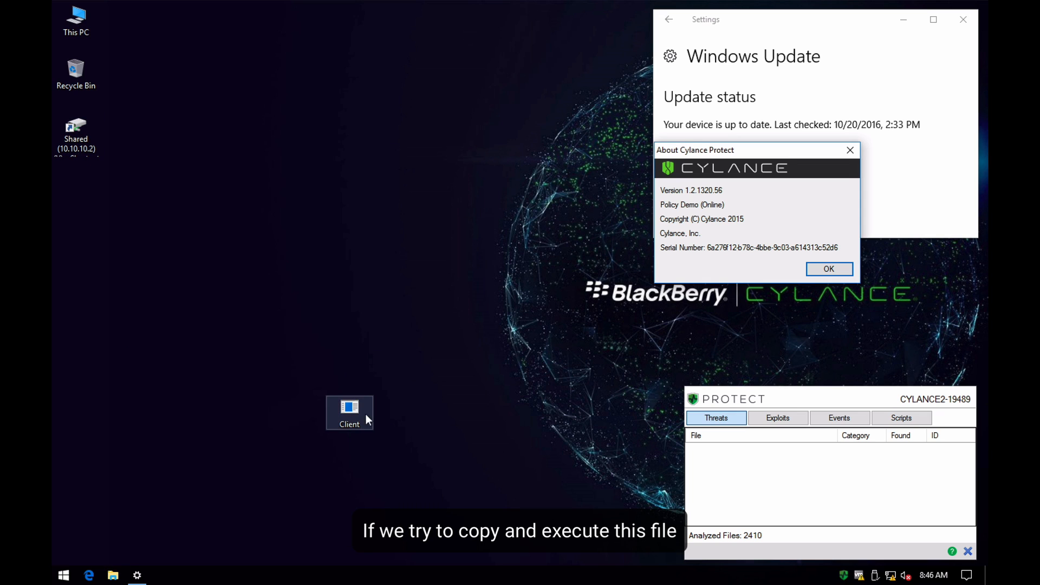
Step: Attempt to launch the copied Client, which CylancePROTECT blocks with a cannot-access error
{"action": "double_click", "coordinate": [349, 409]}
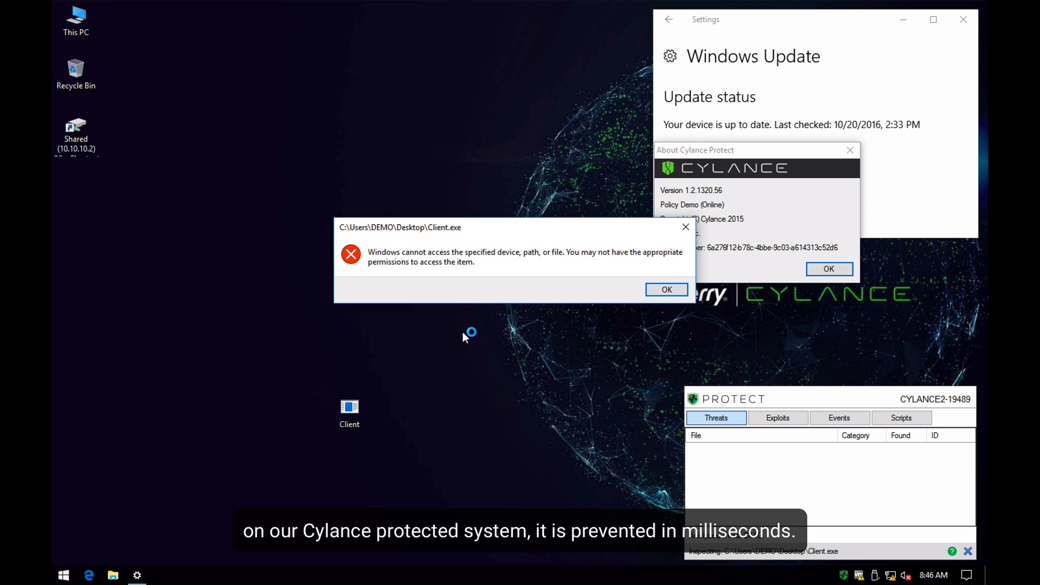